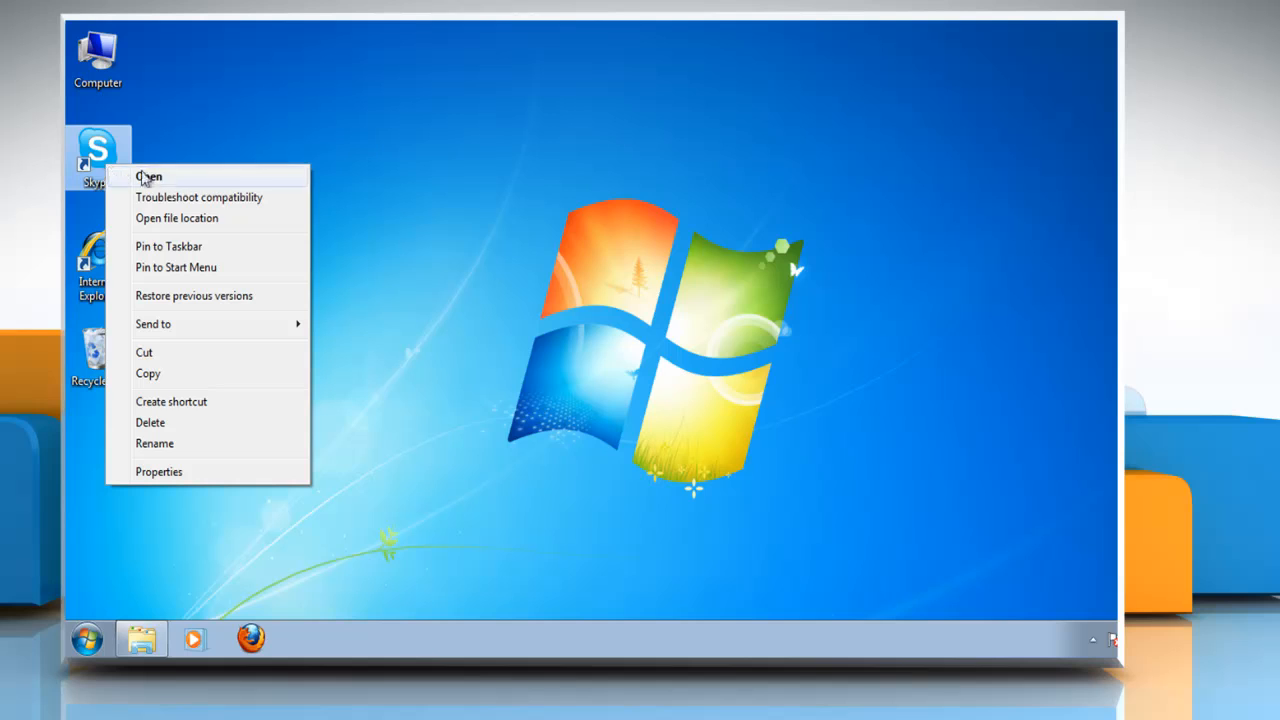
- Launch Skype, sign in, and go to Profile > Change Sounds
left_click(148, 176)
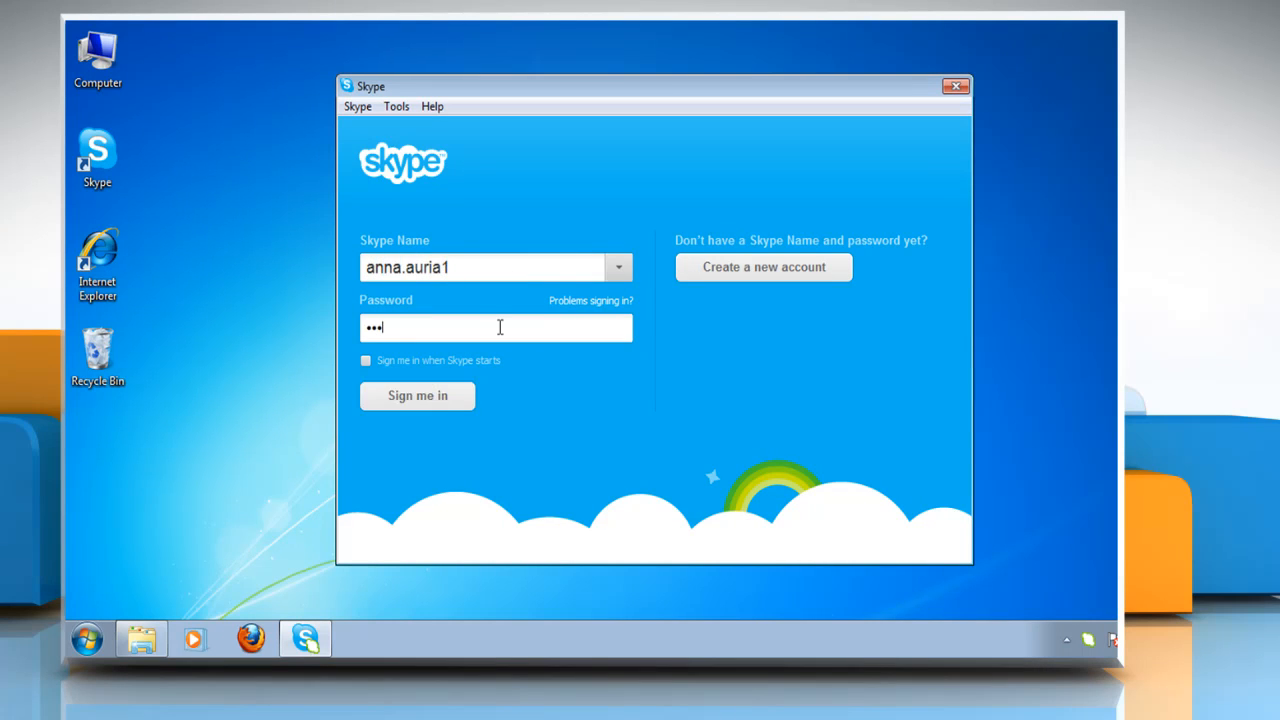
left_click(417, 395)
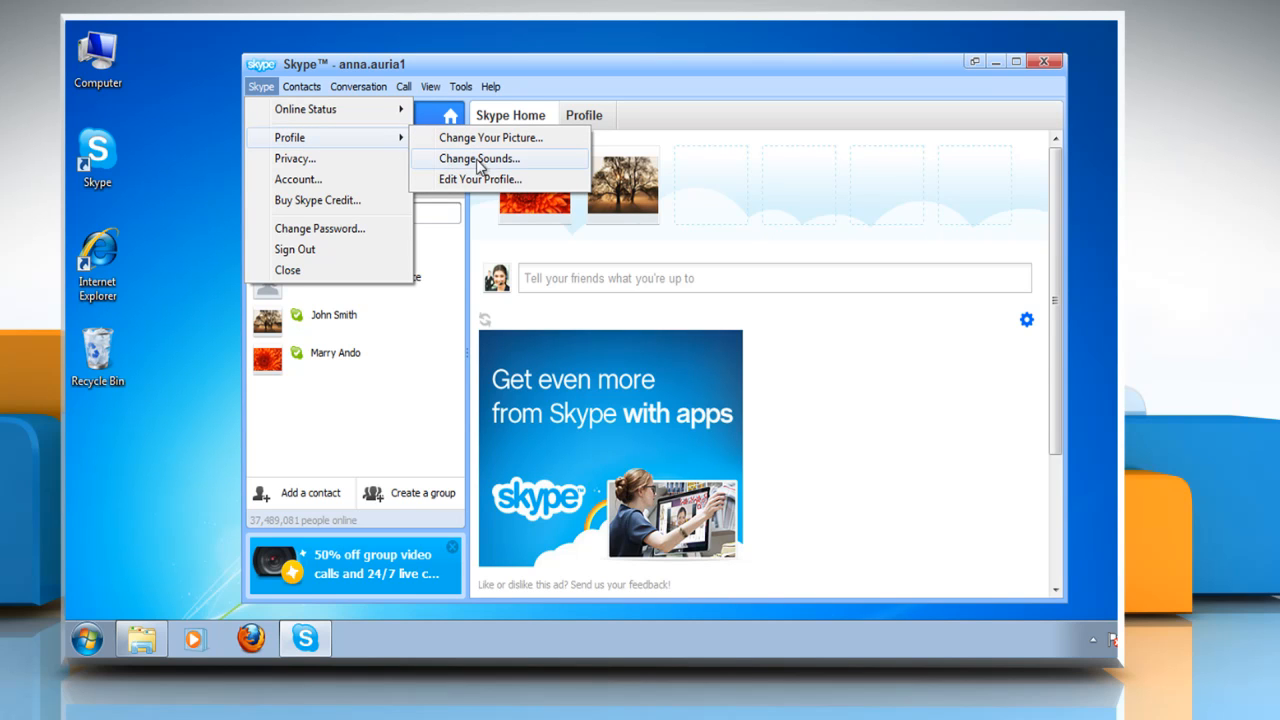
left_click(478, 158)
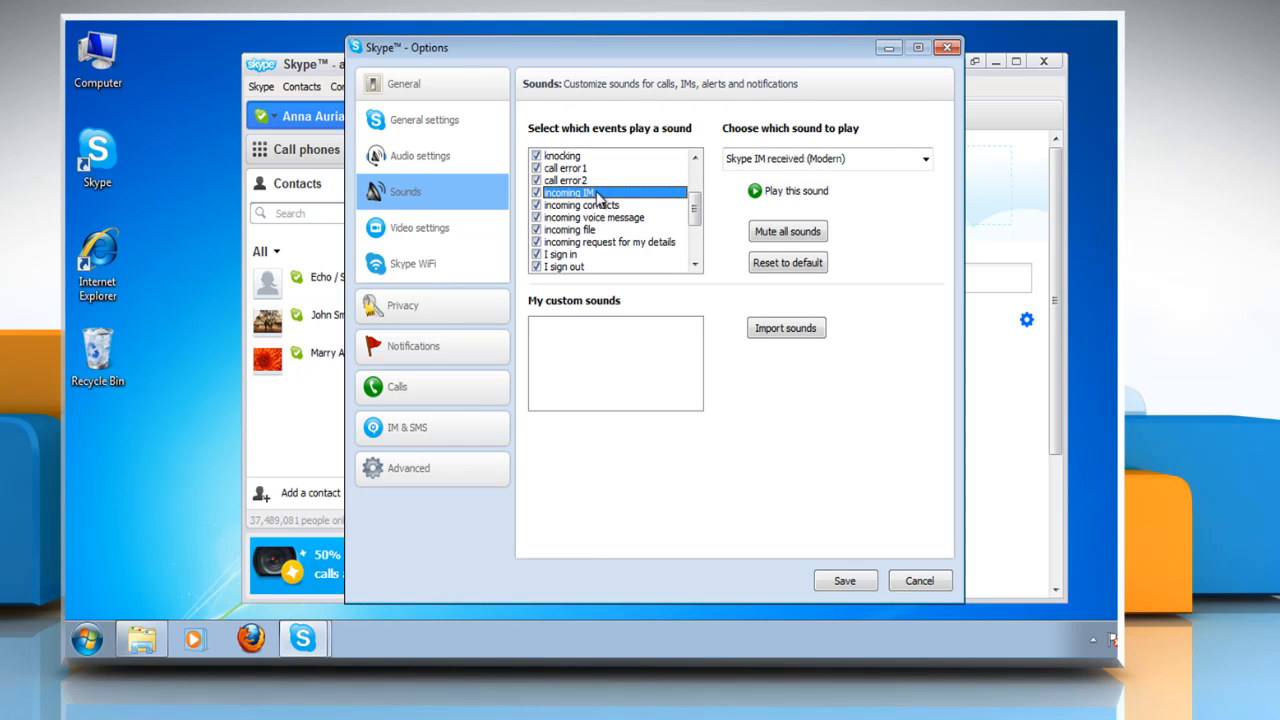
- Assign Dial tone (Classic) to the 'person was added to the conference' event
left_click(921, 158)
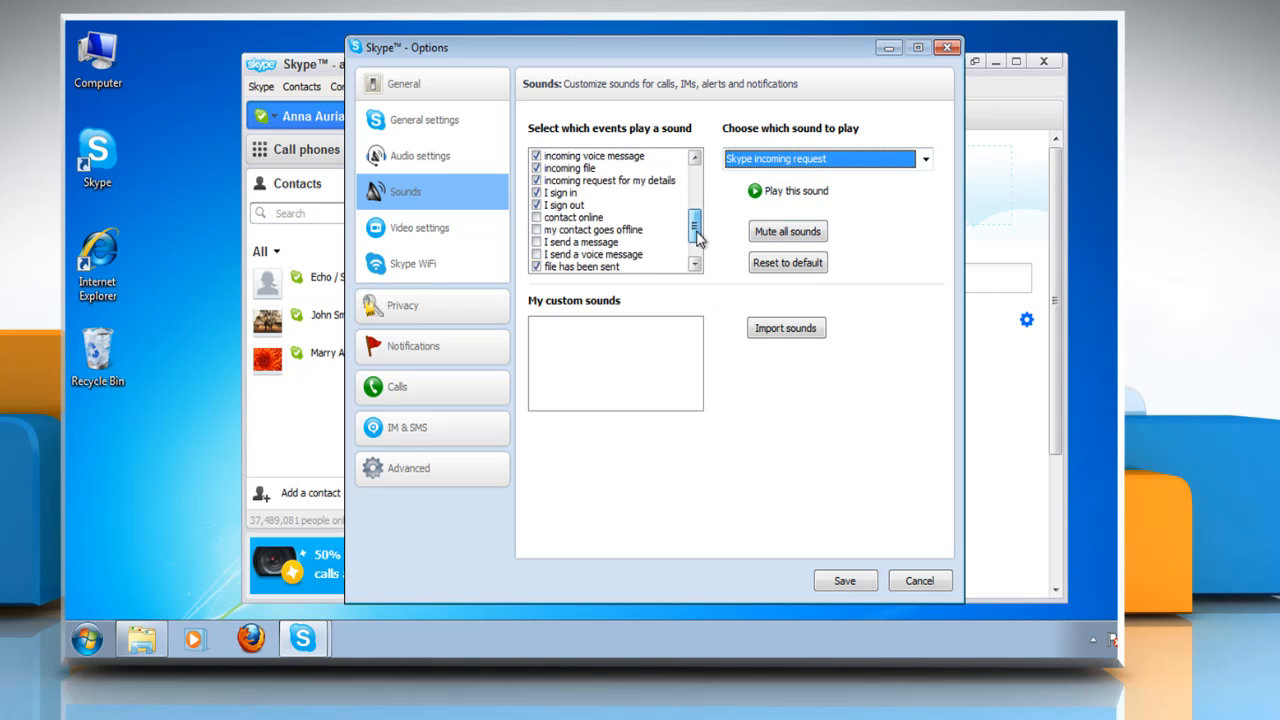
left_click(922, 159)
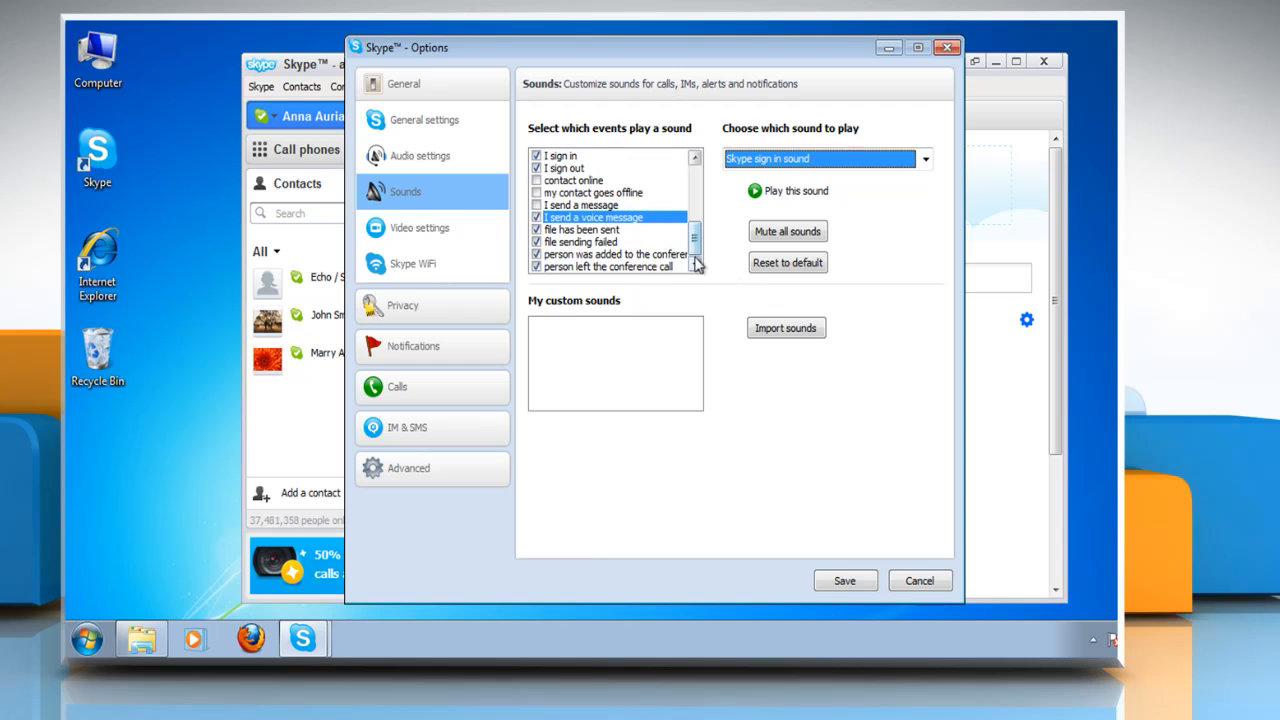
left_click(923, 158)
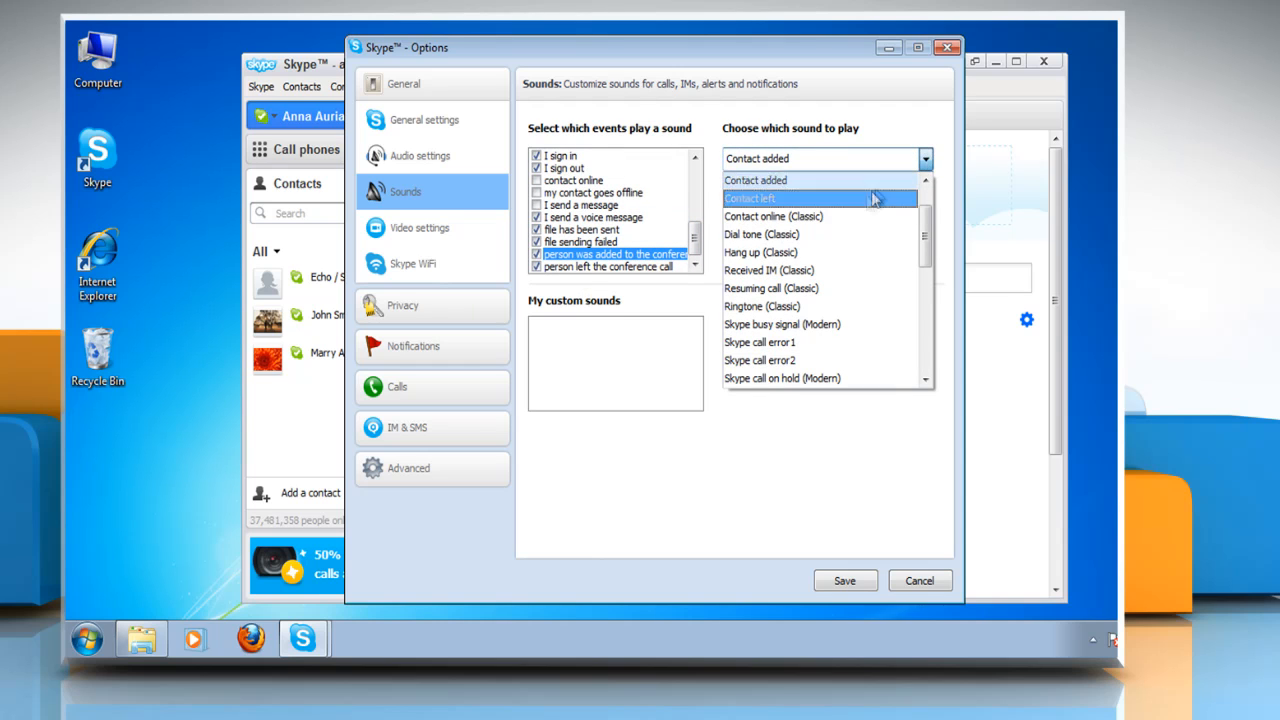
left_click(762, 234)
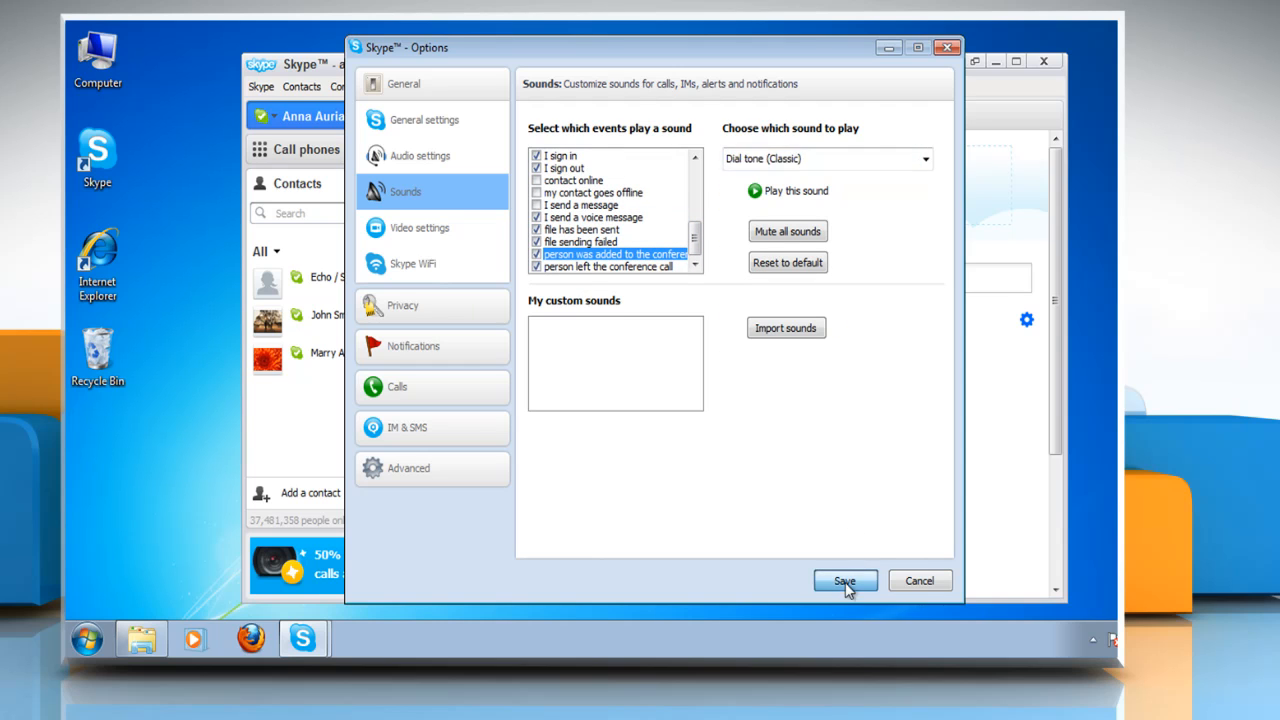